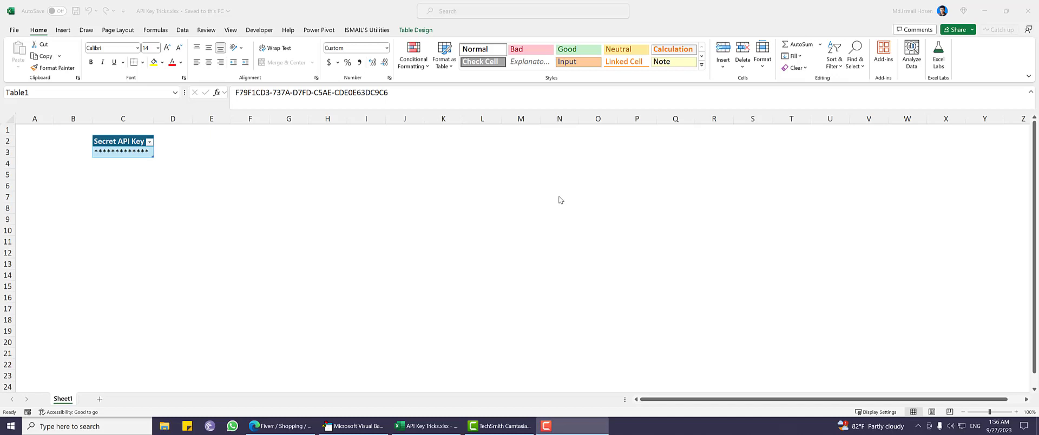
mouse_move(189, 173)
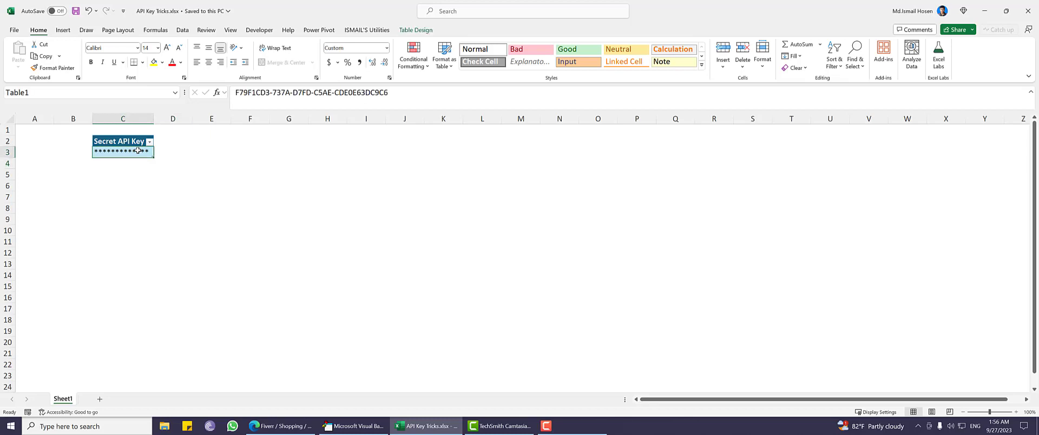
mouse_move(219, 149)
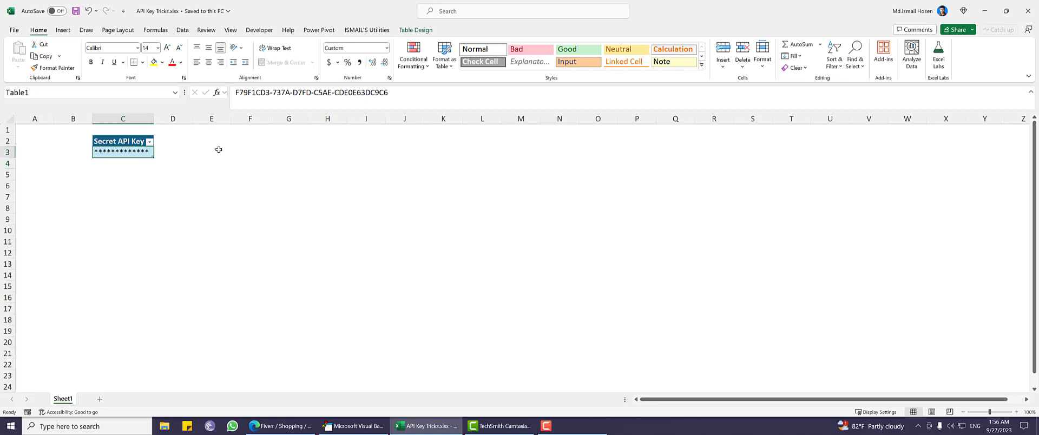
mouse_move(221, 150)
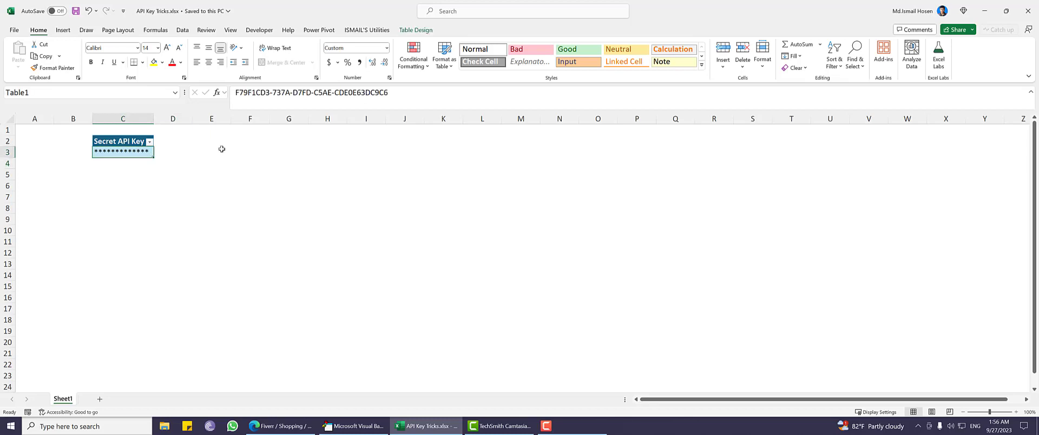
mouse_move(193, 139)
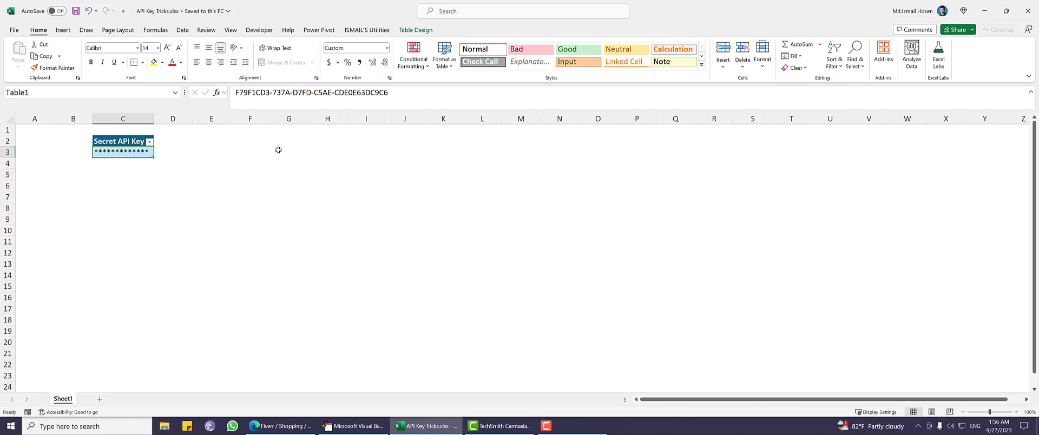
mouse_move(173, 119)
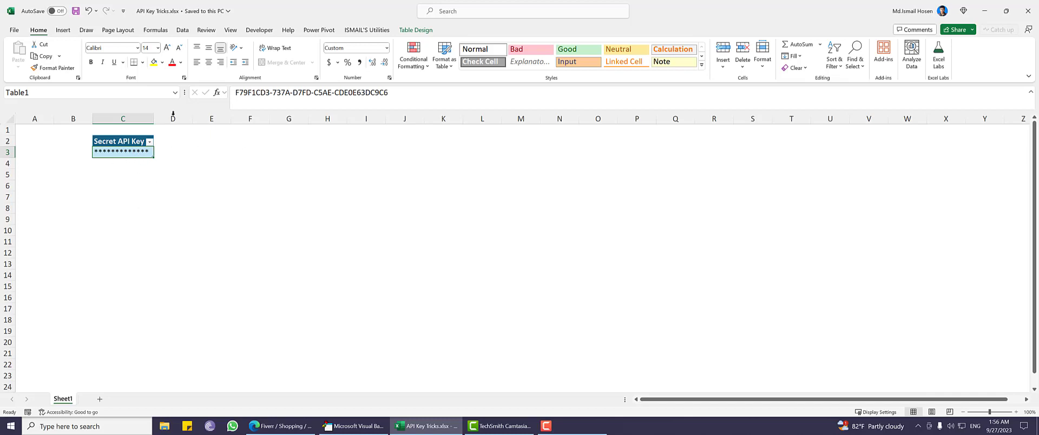
mouse_move(198, 132)
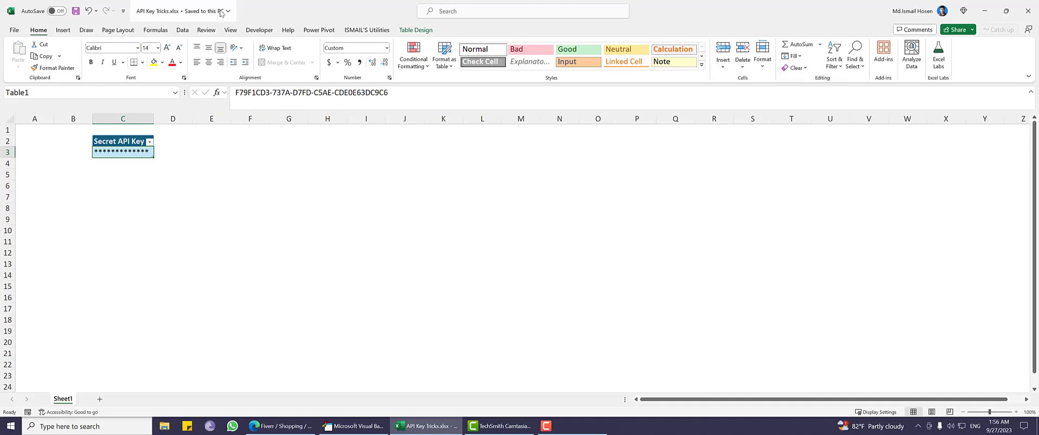
Step: Hide the formula bar from the View options so the key can't be read, then show it again
left_click(155, 30)
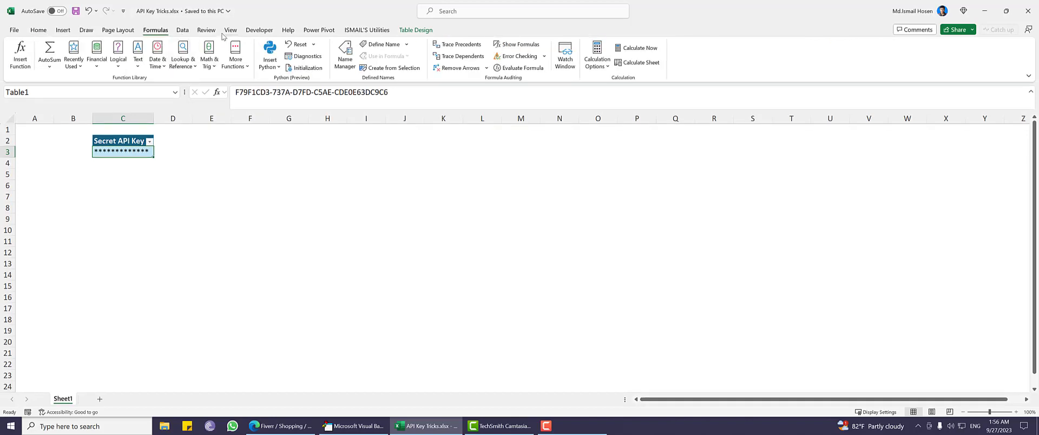
left_click(229, 31)
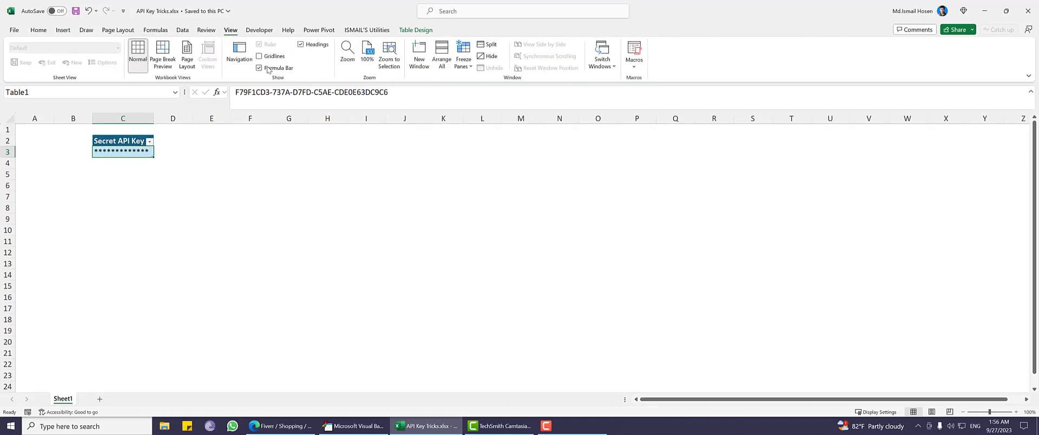
left_click(259, 67)
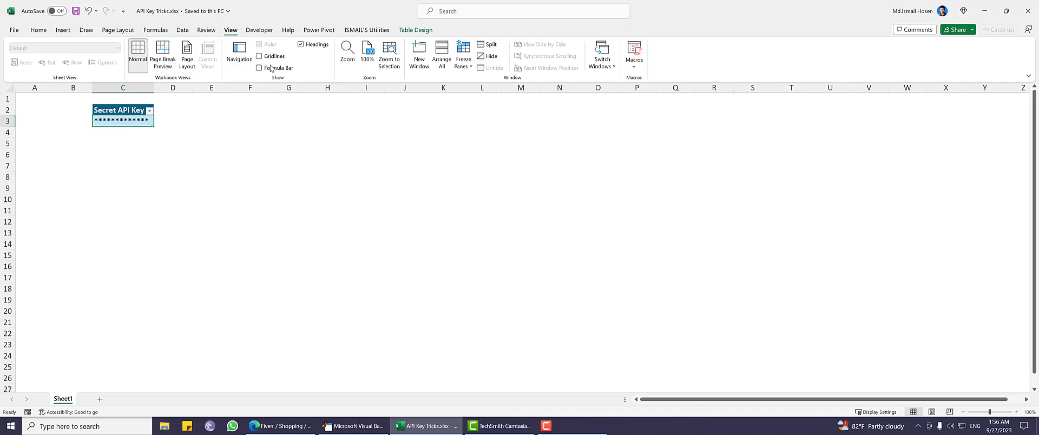
left_click(259, 67)
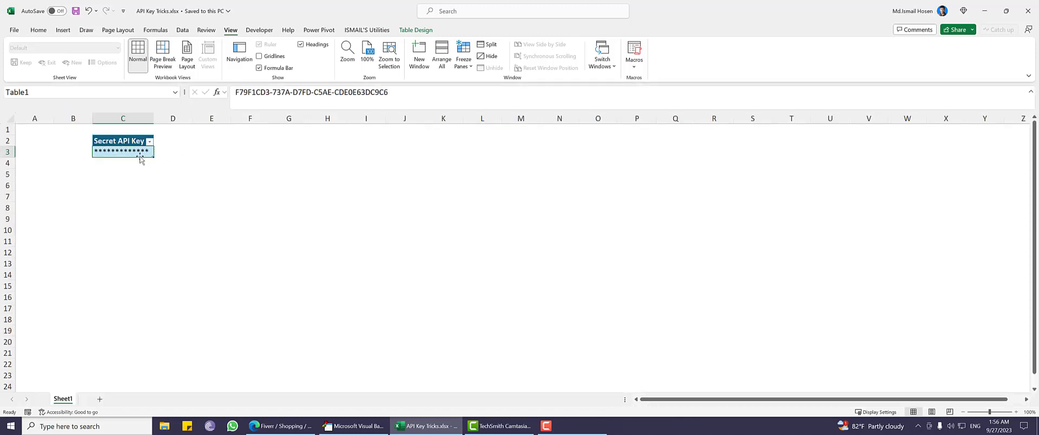
Step: Give the Secret API Key cell a custom number format, retrying past invalid-format warnings until the asterisk mask applies
right_click(123, 151)
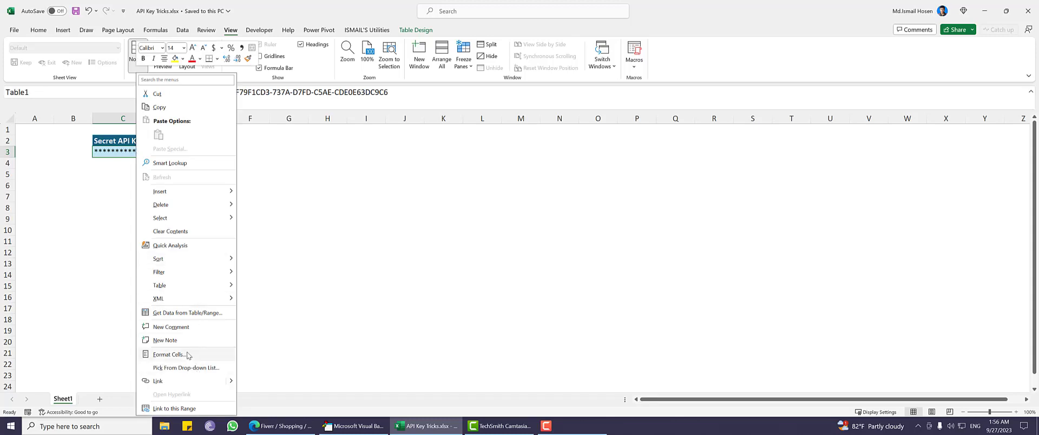
left_click(170, 354)
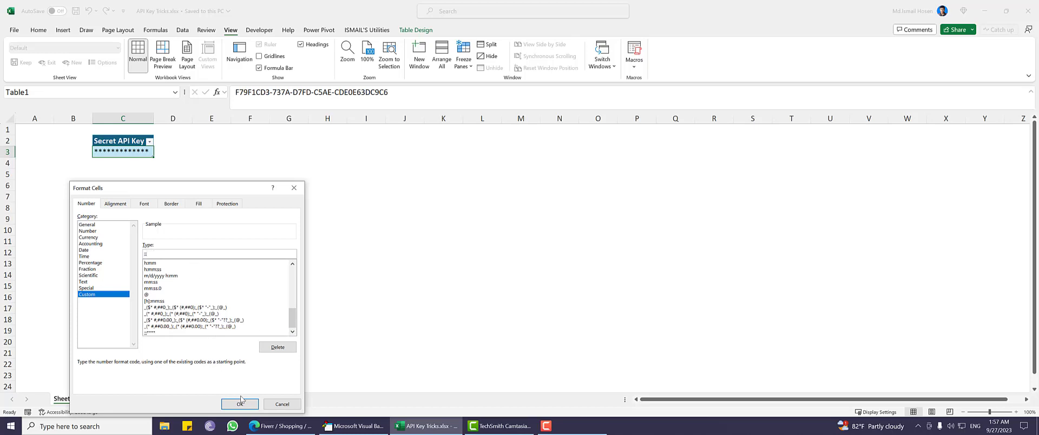
left_click(241, 404)
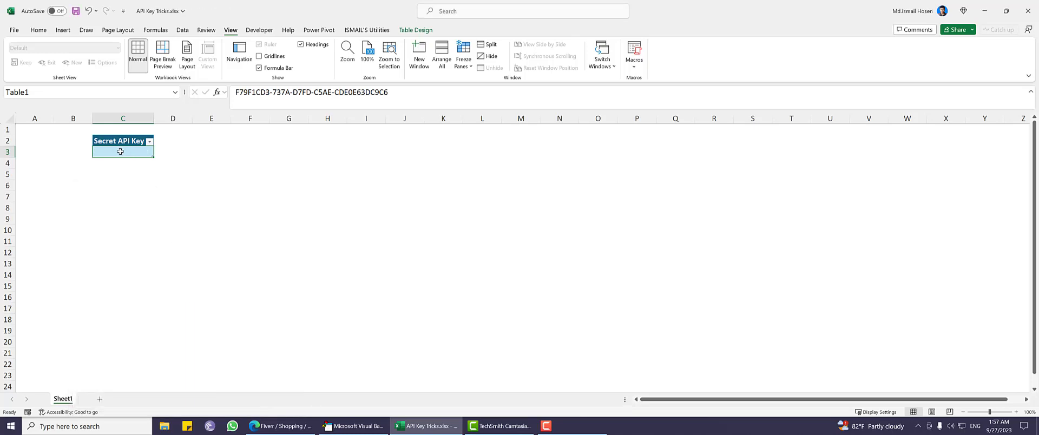
right_click(120, 151)
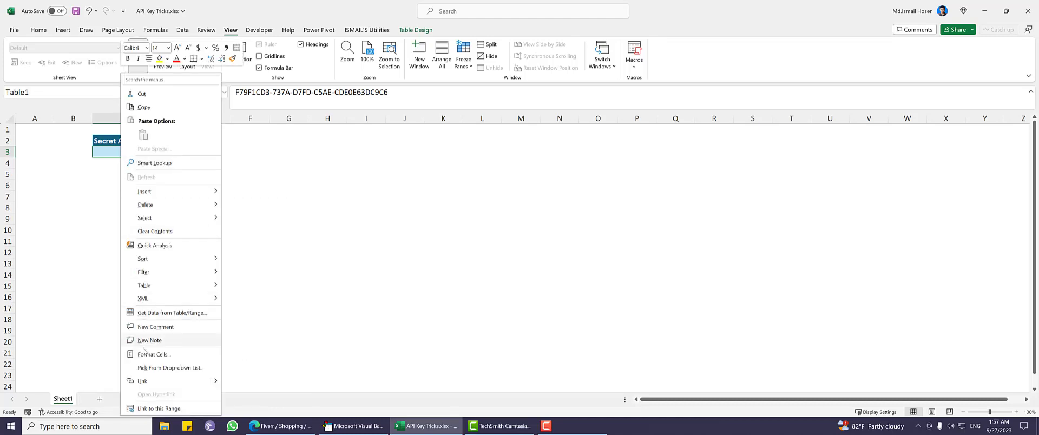
left_click(154, 354)
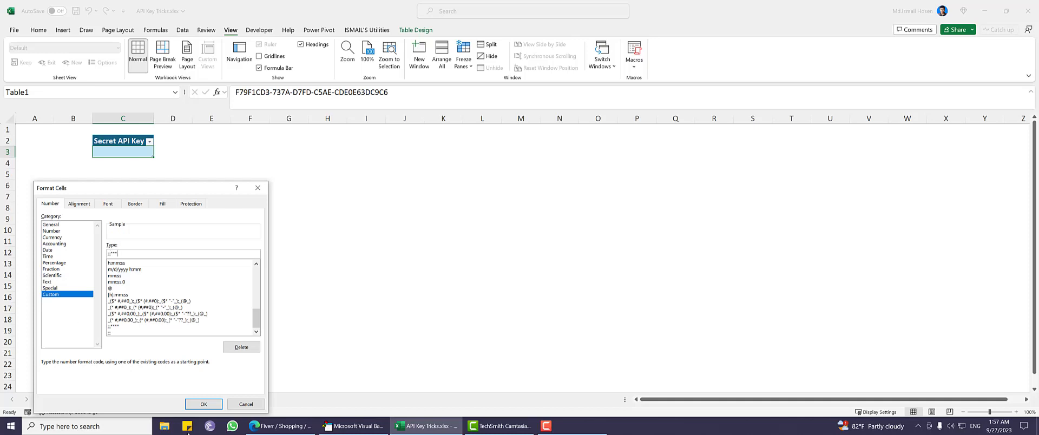
left_click(203, 404)
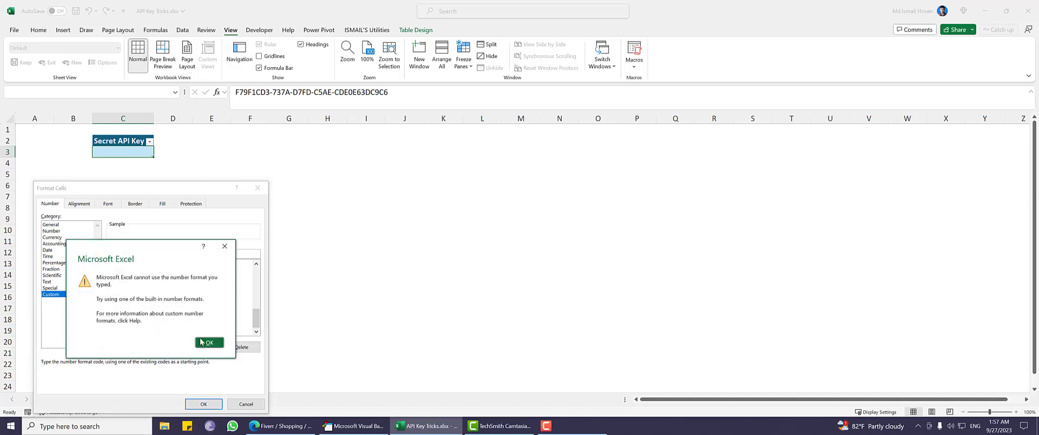
left_click(209, 342)
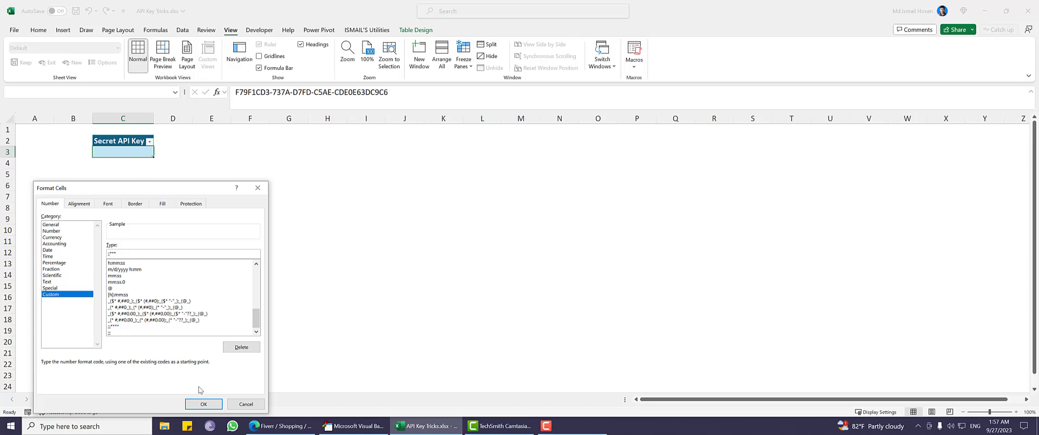
left_click(204, 404)
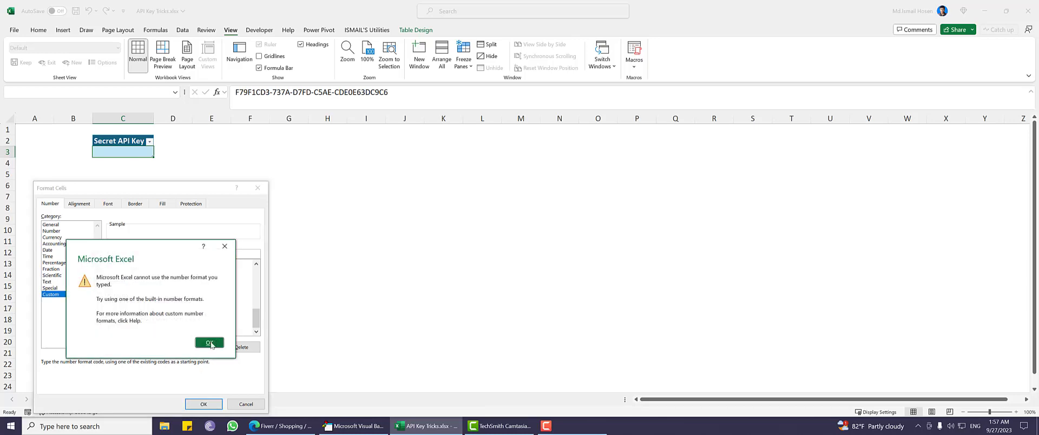
left_click(209, 343)
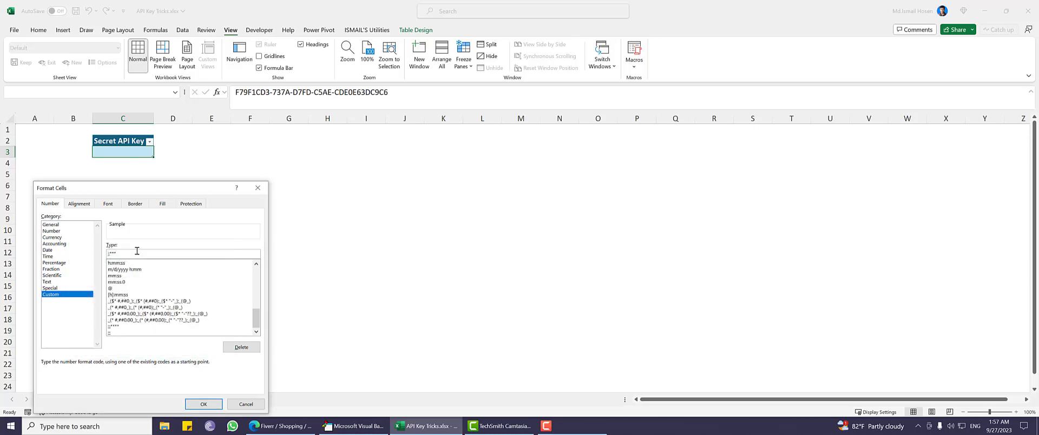
left_click(202, 404)
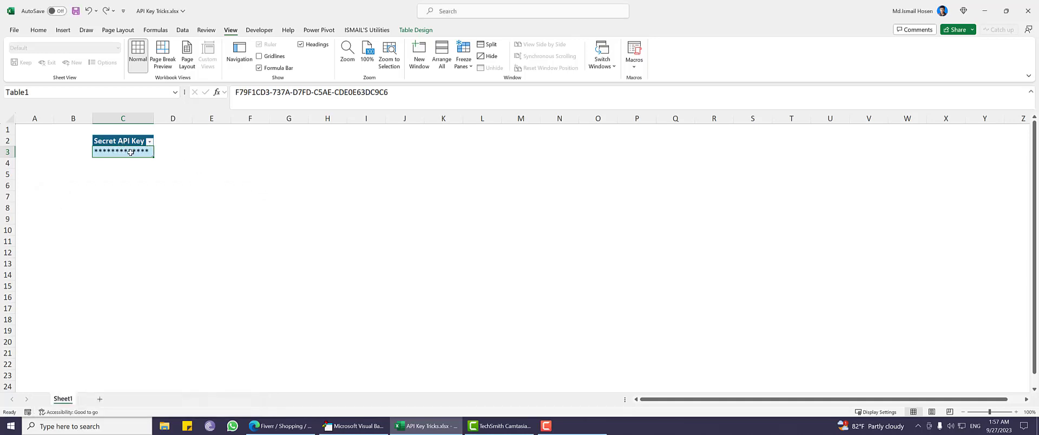
Step: Confirm the custom ;;;** format on the key cell and check its stored value is still the real key
right_click(123, 152)
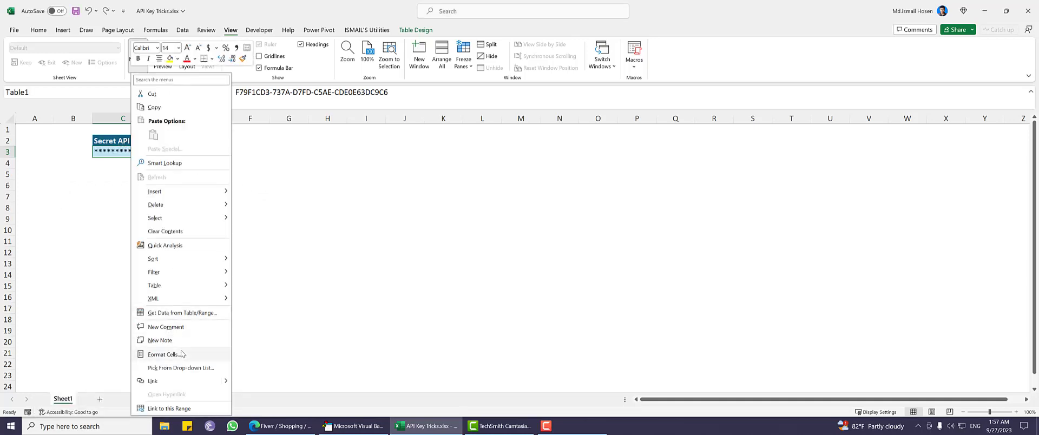
left_click(161, 354)
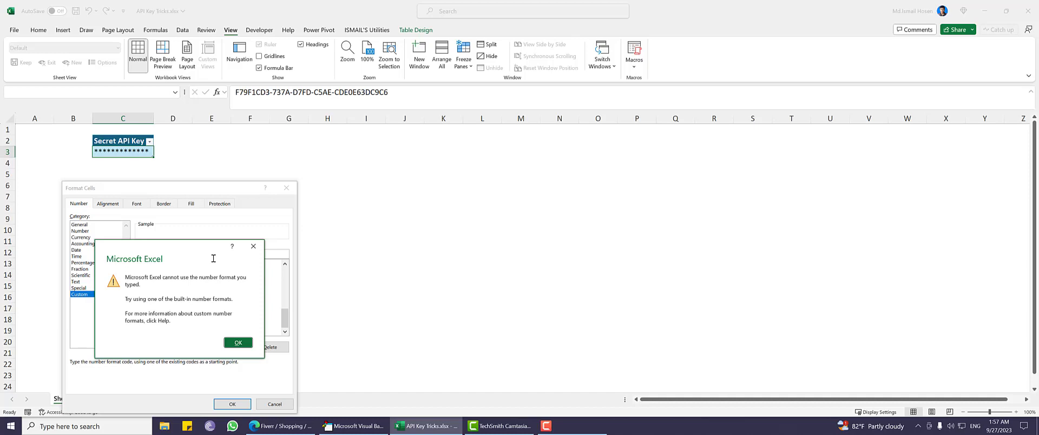
left_click(237, 343)
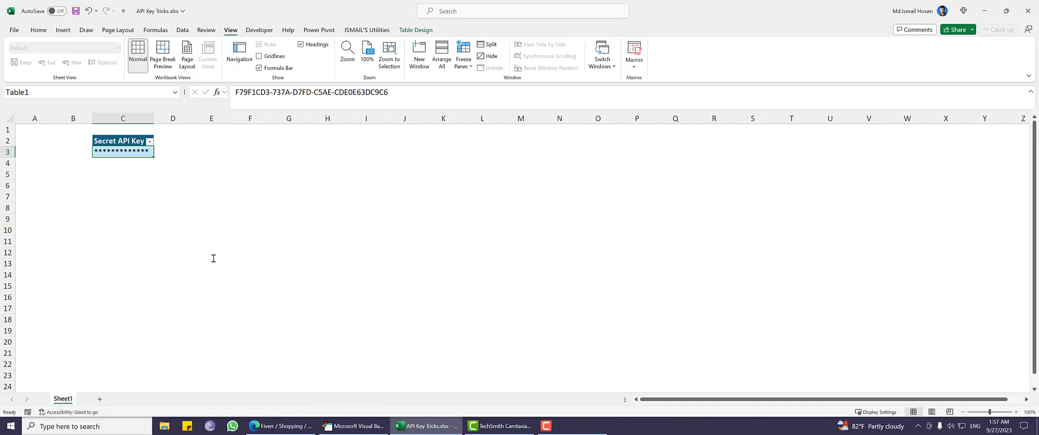
right_click(122, 151)
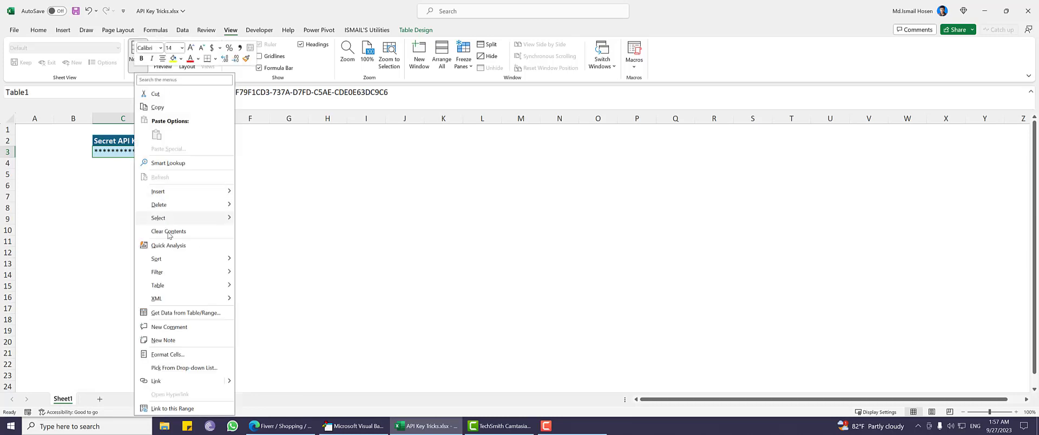
left_click(166, 354)
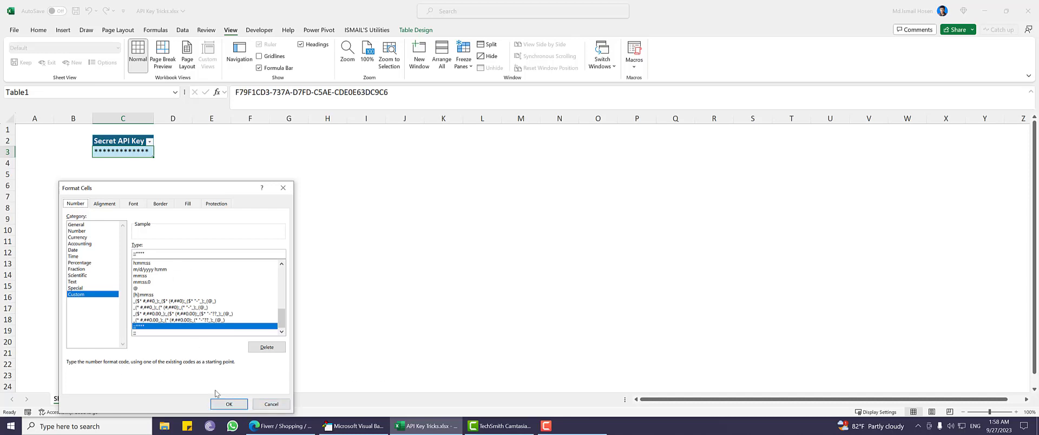
left_click(229, 404)
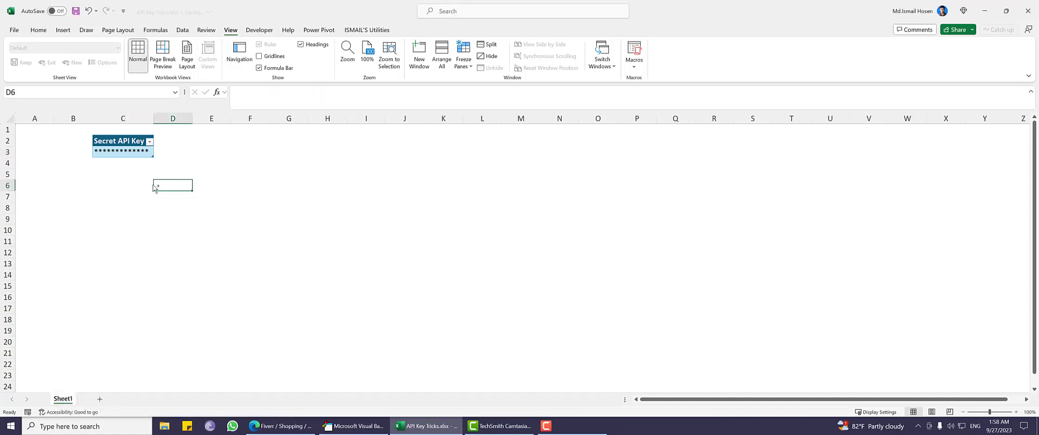
left_click(122, 152)
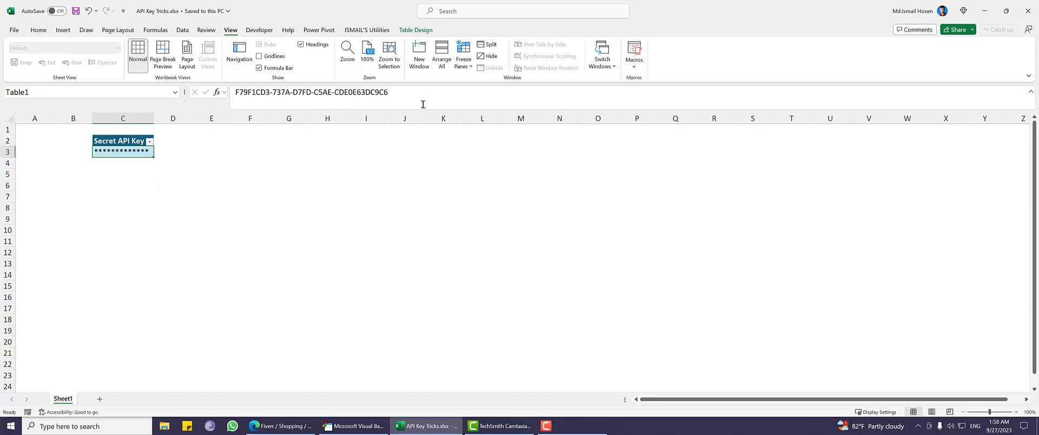
double_click(122, 152)
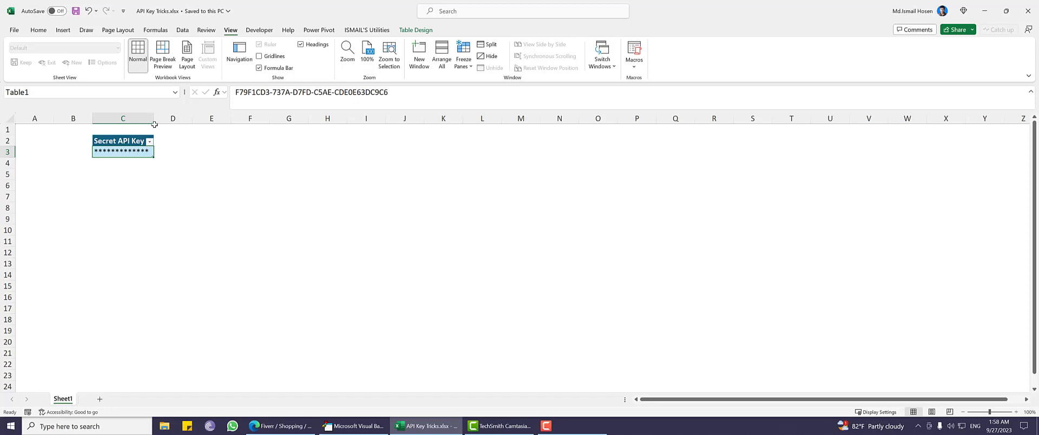
mouse_move(211, 157)
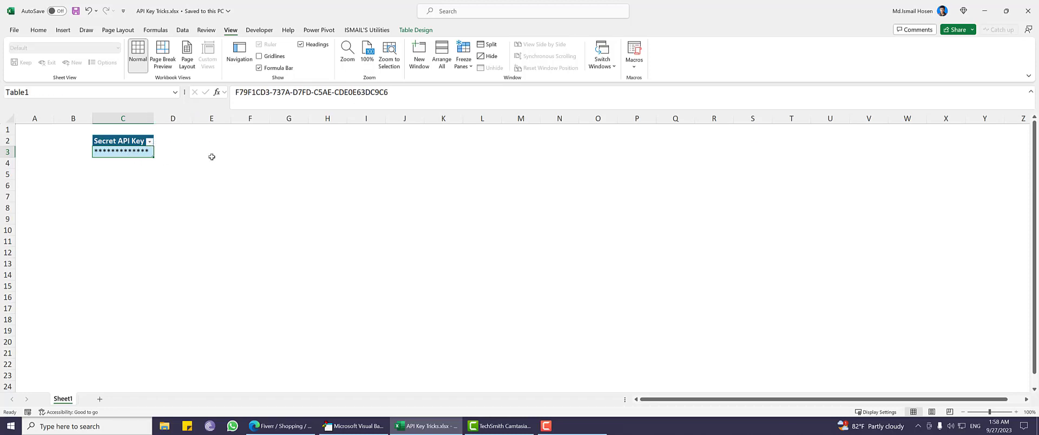
Step: Load the key table into Power Query via Data > From Table/Range and drill into the single key value
left_click(38, 30)
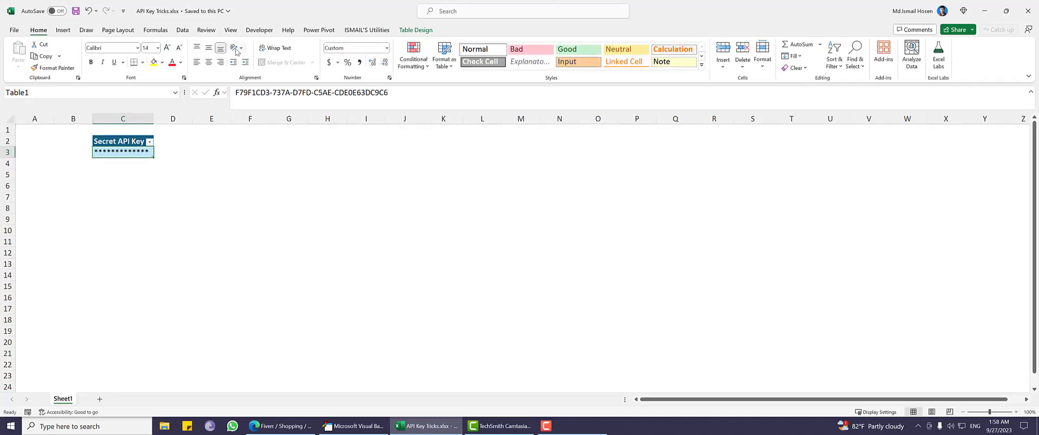
left_click(182, 30)
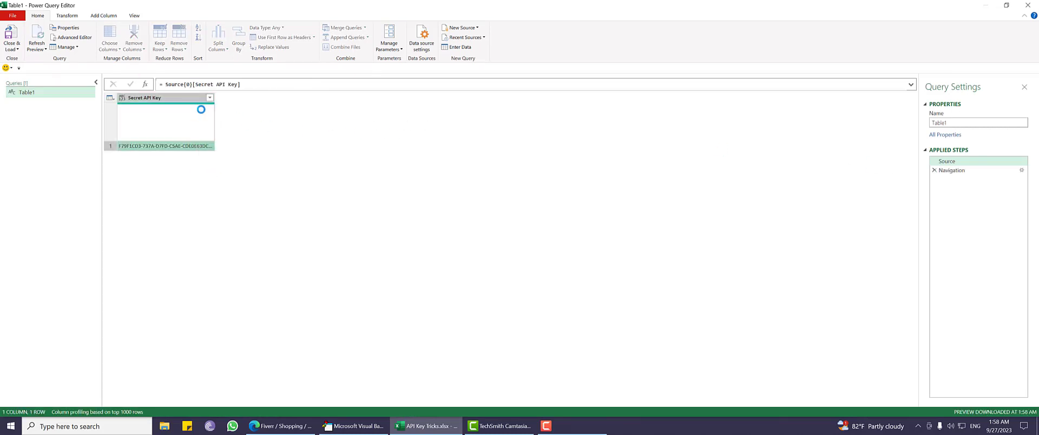
left_click(165, 146)
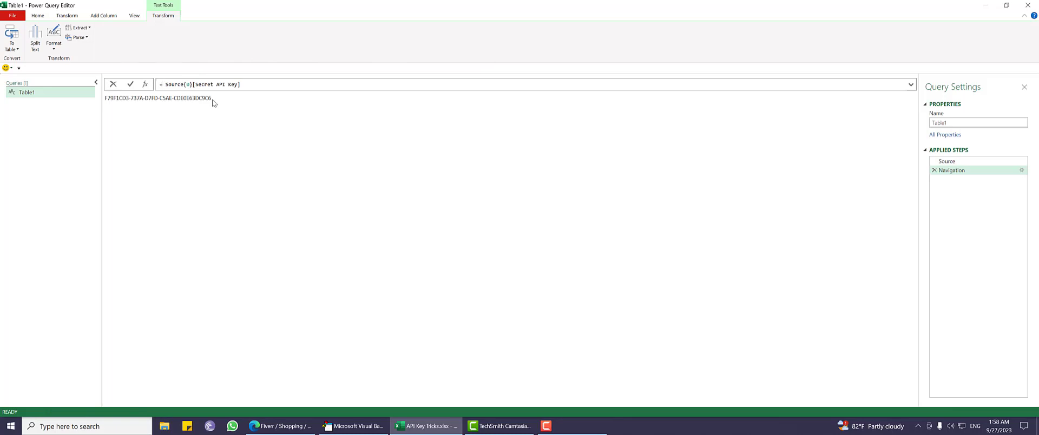
Step: Write =Binary.ToText(Text.ToBinary(Source{0}[Secret API Key]),BinaryEncoding.Base64) in the formula bar
type("TE")
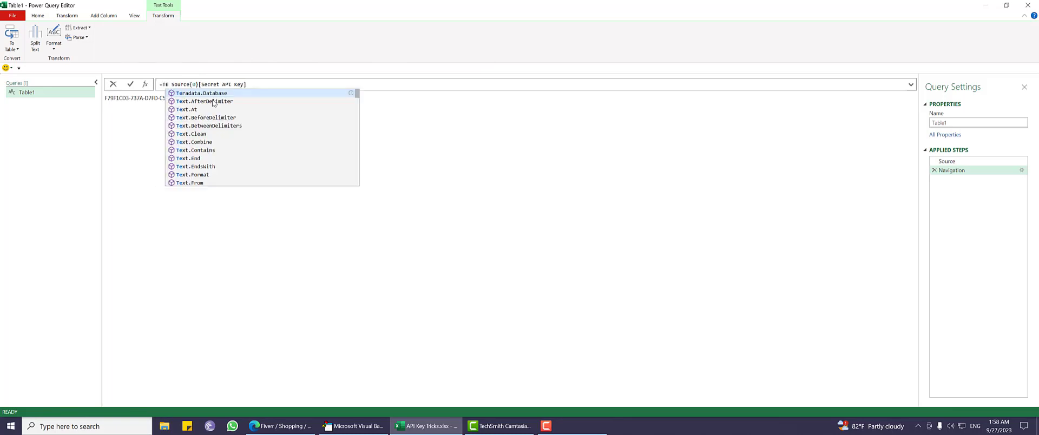
type("B")
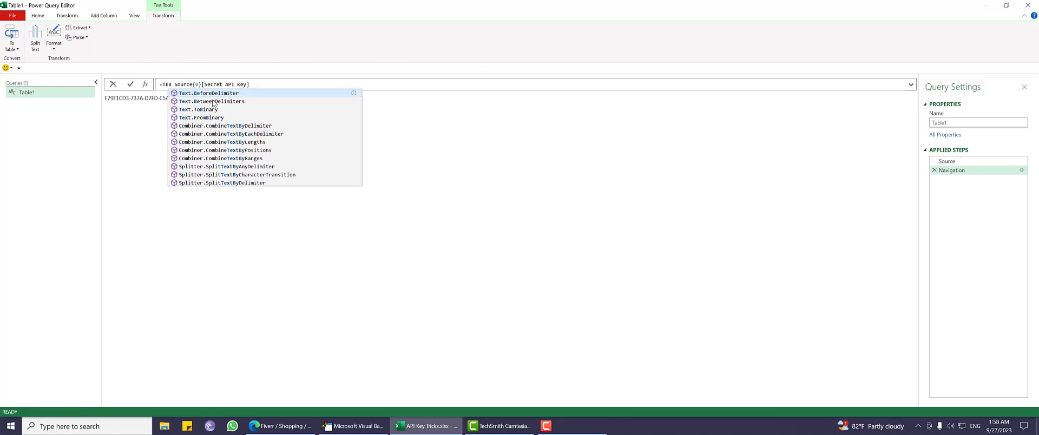
left_click(202, 117)
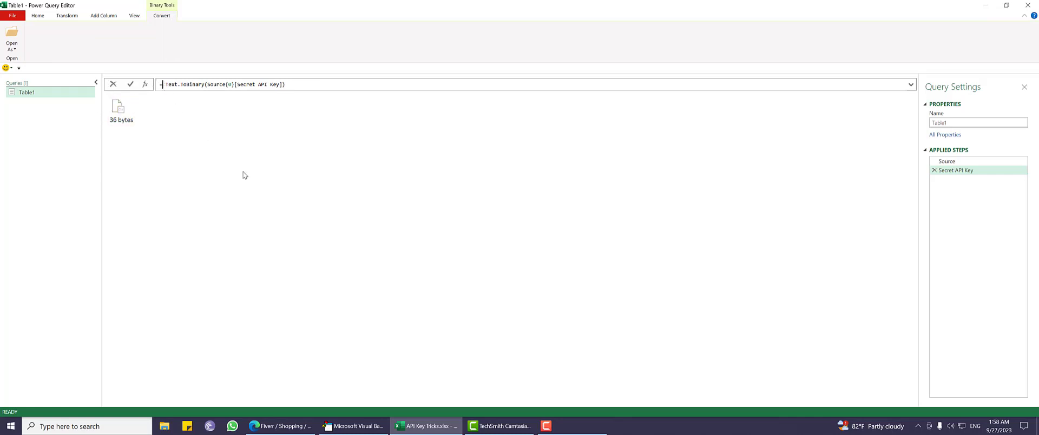
type("=T")
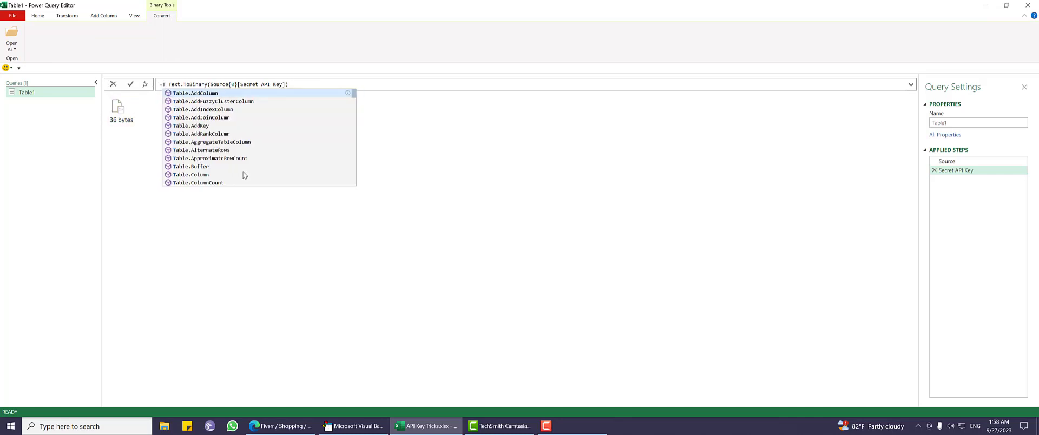
type("BI")
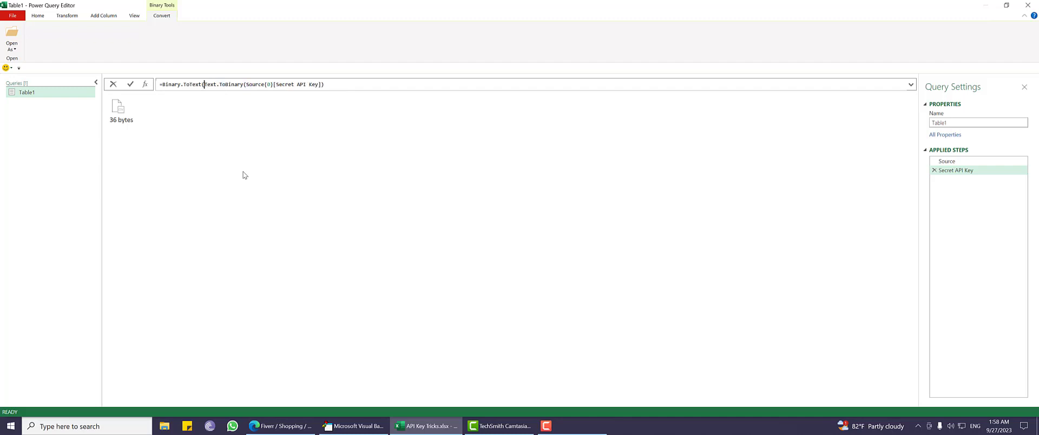
type(",")
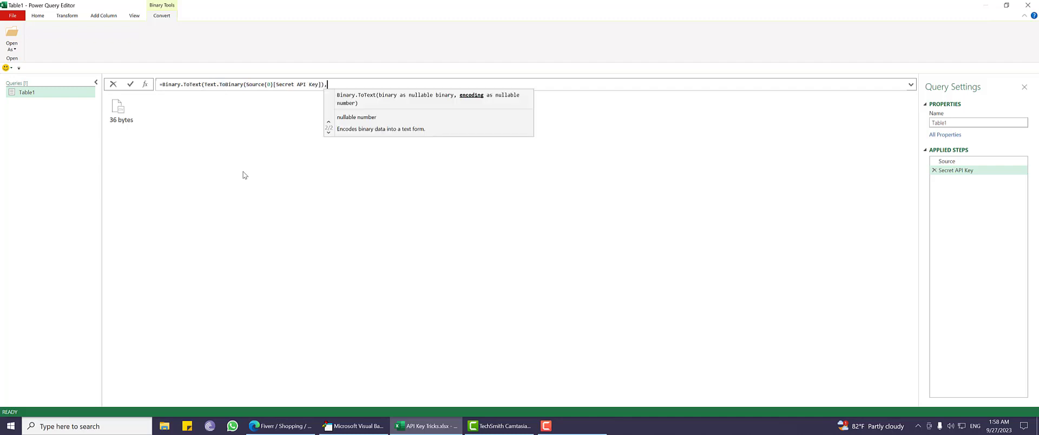
type("BinaryEncoding.Base64")
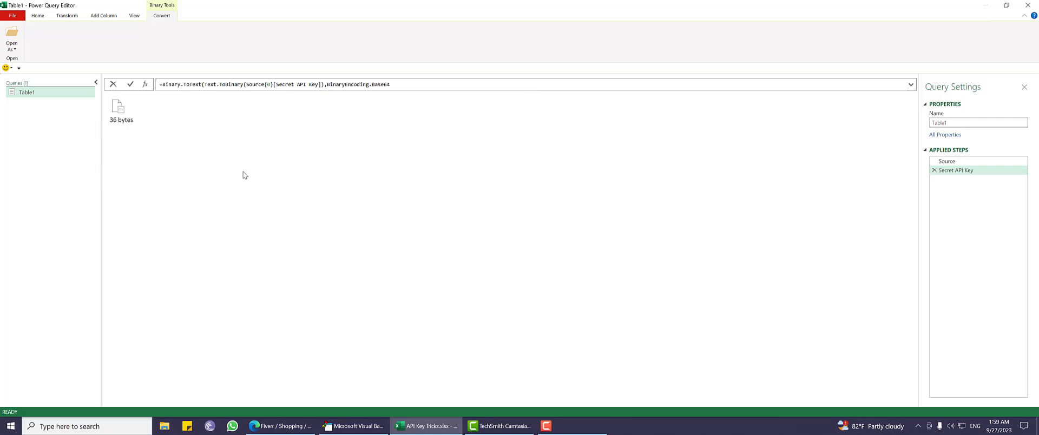
left_click(131, 84)
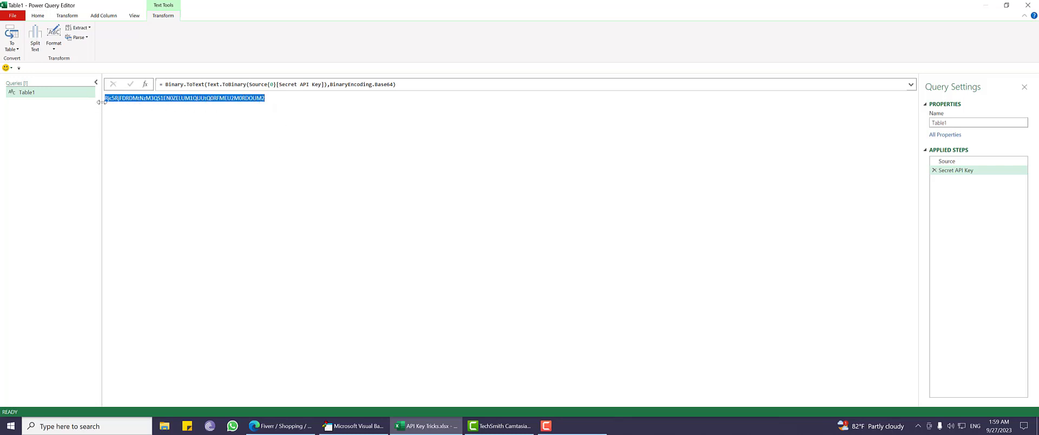
mouse_move(251, 115)
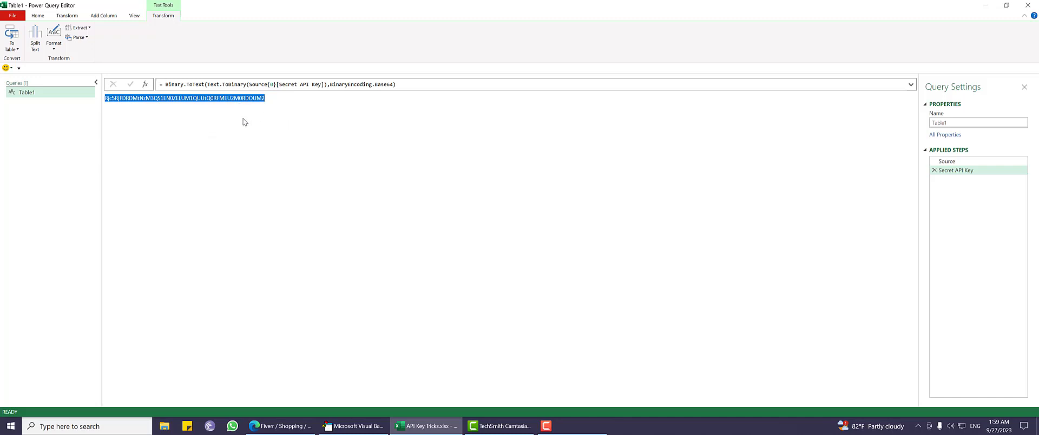
mouse_move(243, 122)
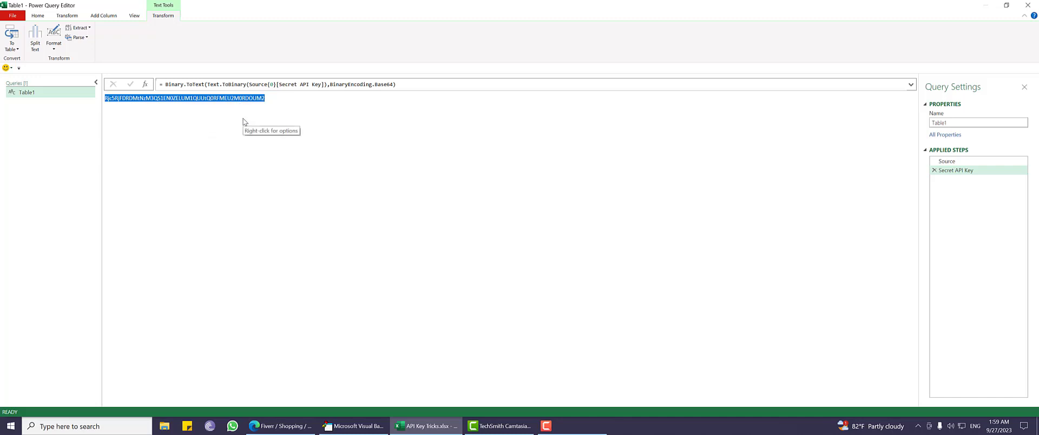
mouse_move(254, 105)
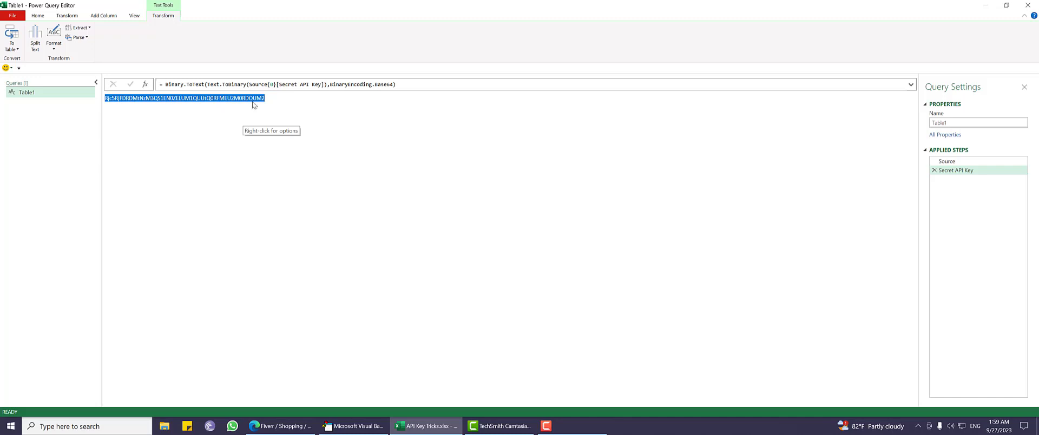
mouse_move(229, 106)
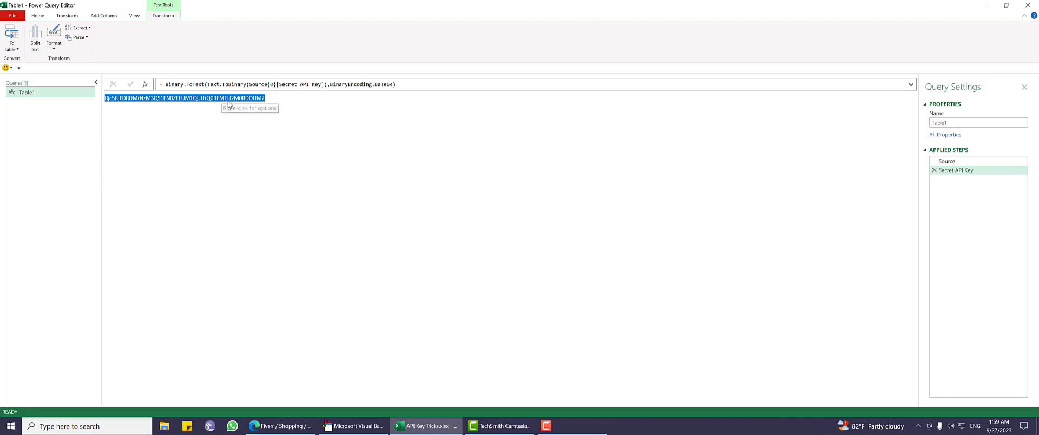
mouse_move(356, 87)
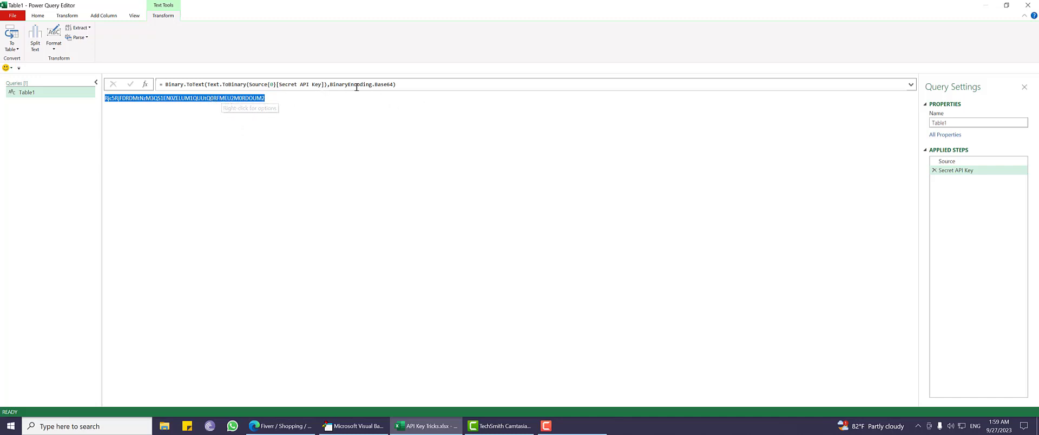
Step: Highlight the Base64-encoded key string result to review it
left_click(321, 103)
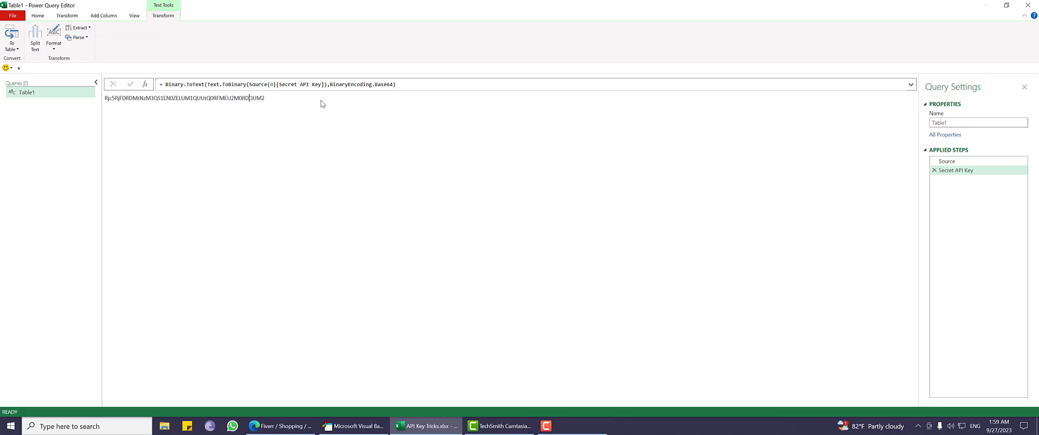
mouse_move(250, 119)
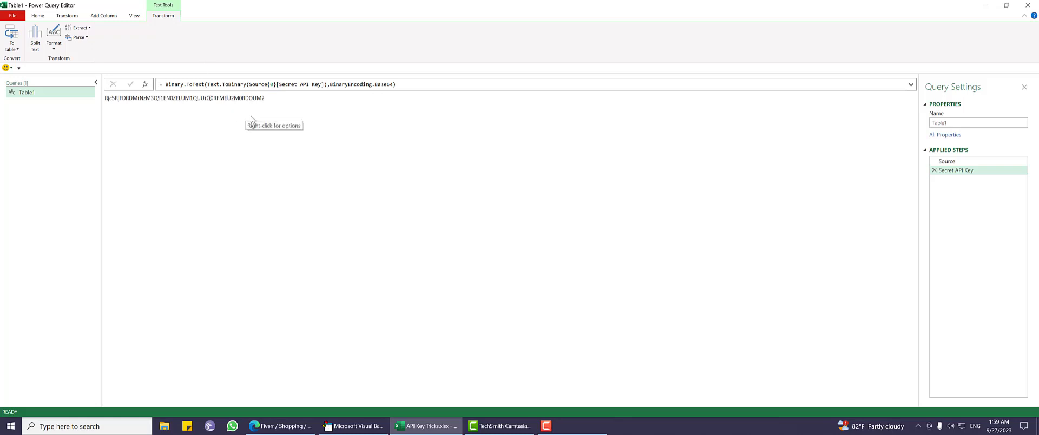